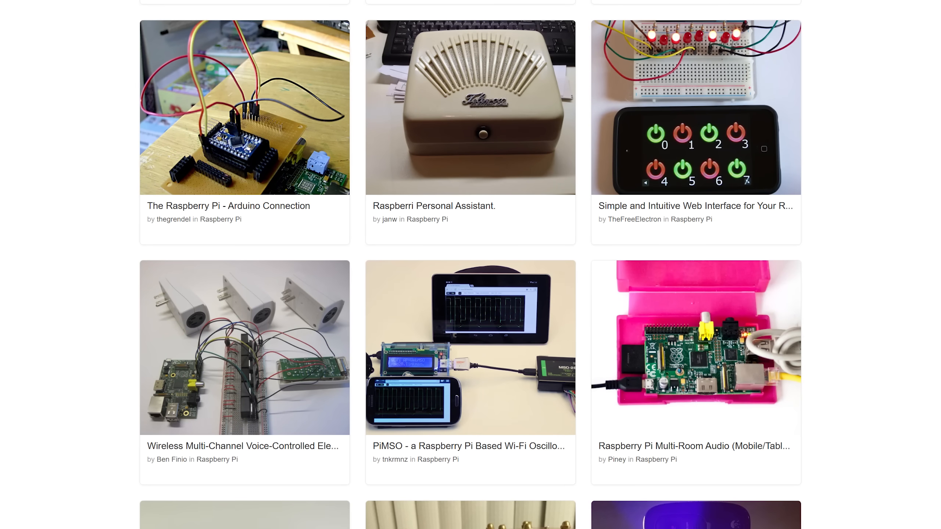
# Browse the PCB Layout Service page and follow 'Get $360 Coupon' to the coupon list.
pyautogui.scroll(-3)
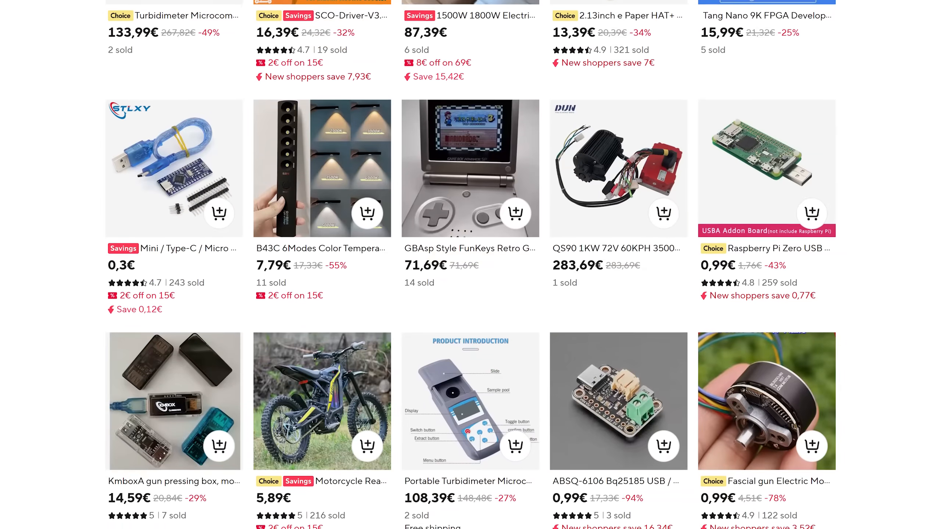
pyautogui.scroll(-3)
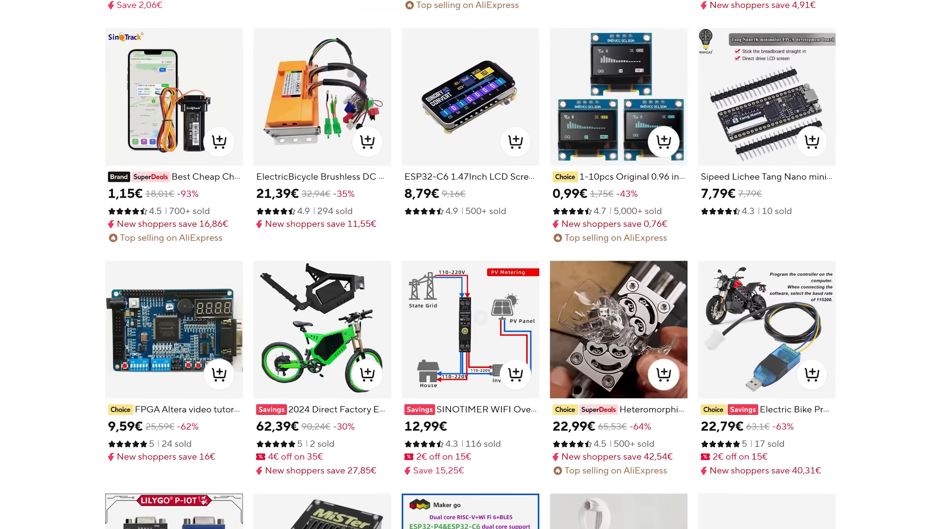
pyautogui.scroll(-3)
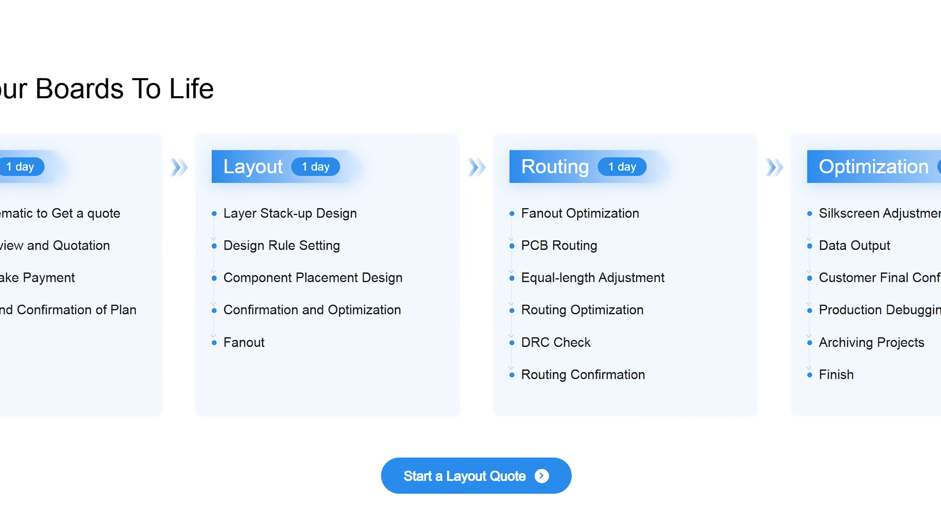
pyautogui.hscroll(3)
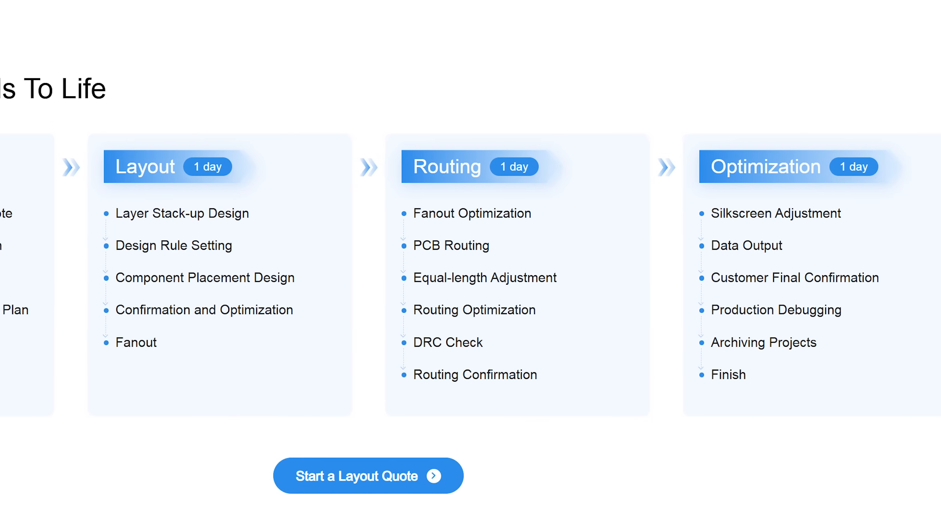
pyautogui.scroll(3)
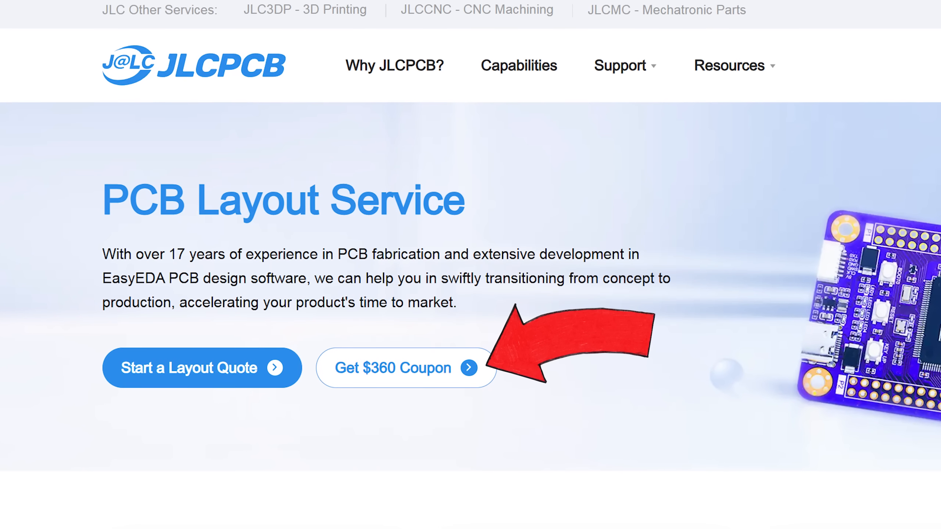
pyautogui.scroll(-3)
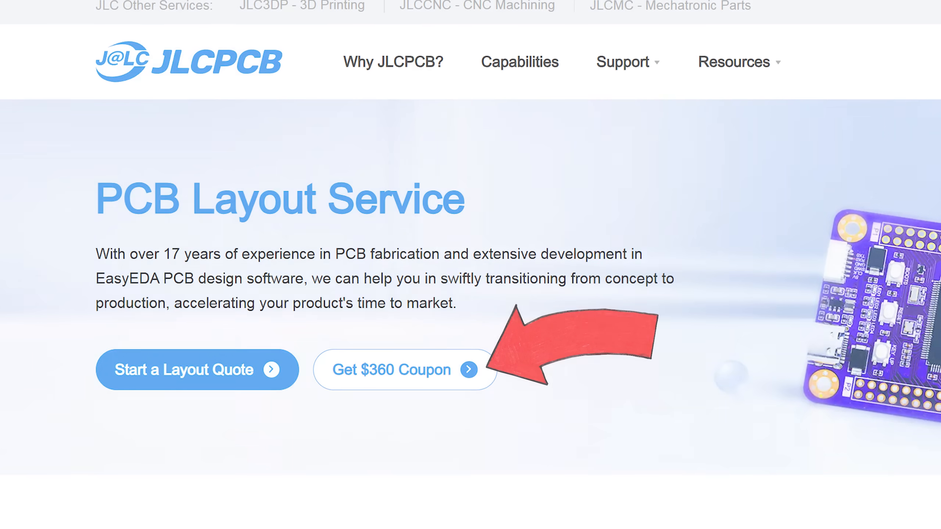
pyautogui.click(393, 369)
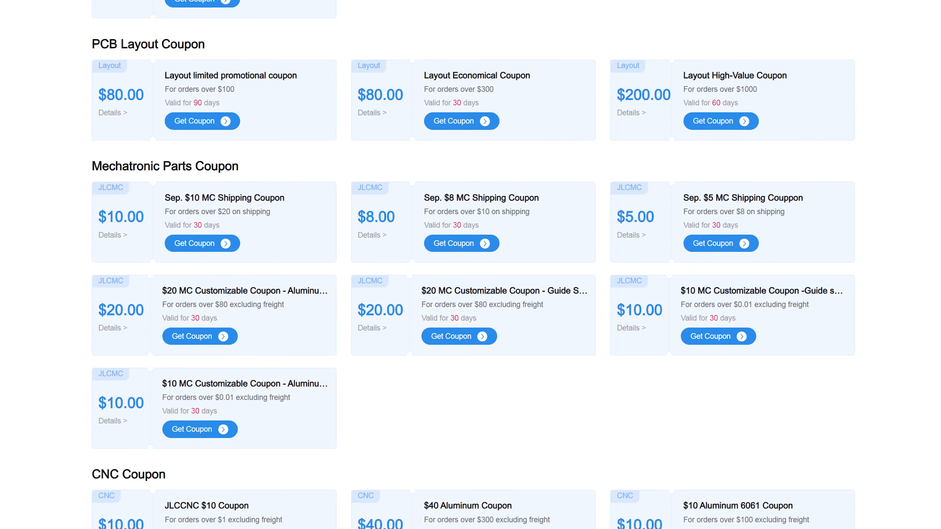
# Scroll through the PCB layout, mechatronic, CNC and 3D printing coupons.
pyautogui.scroll(-3)
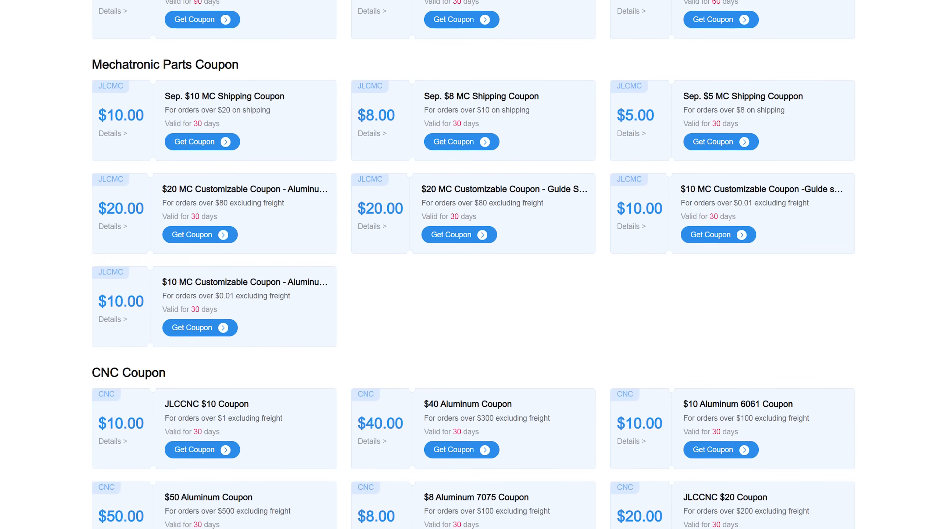
pyautogui.scroll(-3)
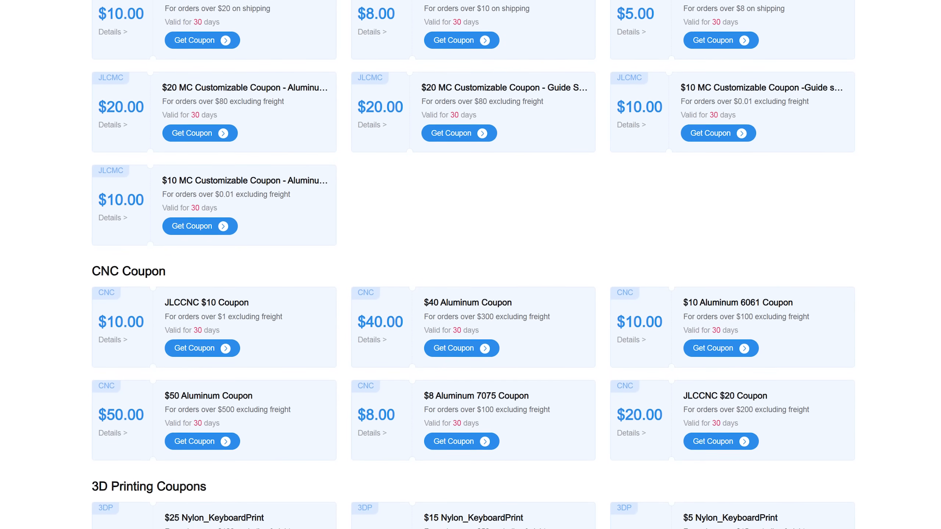
pyautogui.scroll(-3)
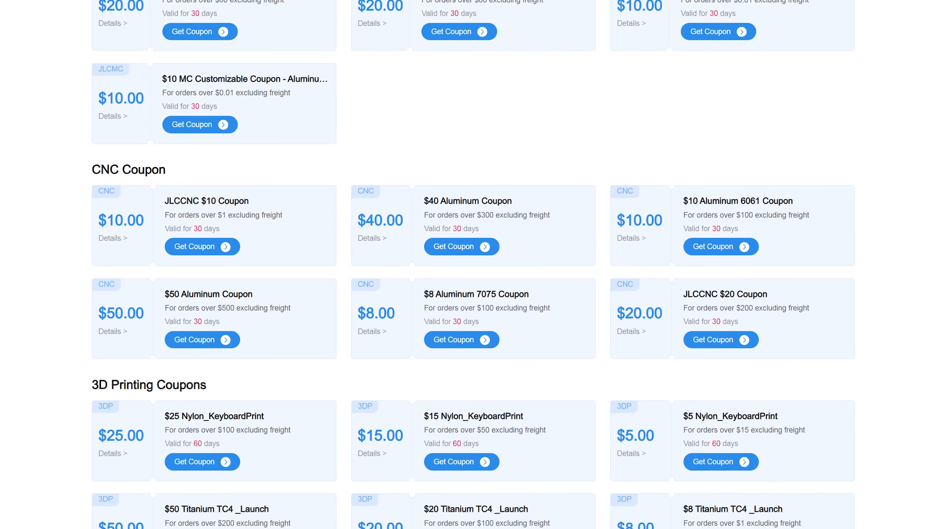
pyautogui.scroll(-3)
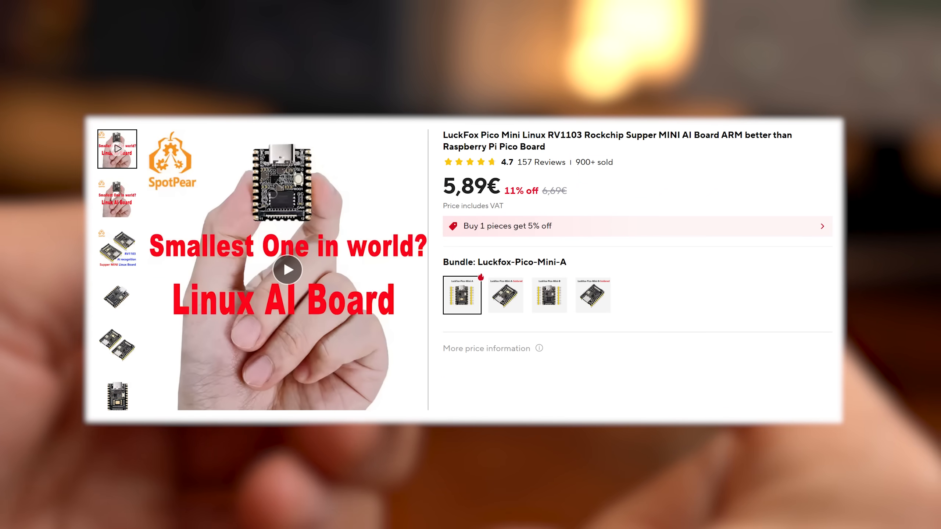
# Scroll the LuckFox Pico Mini listing at 5,89€ to see its bundle options.
pyautogui.scroll(-3)
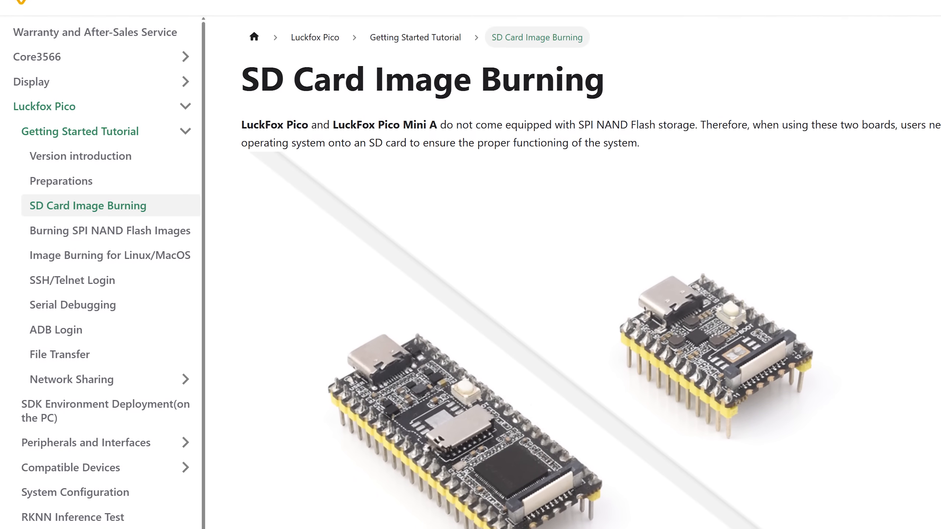
# Scroll down the SD Card Image Burning guide toward the SSH/Telnet Login entry.
pyautogui.scroll(-3)
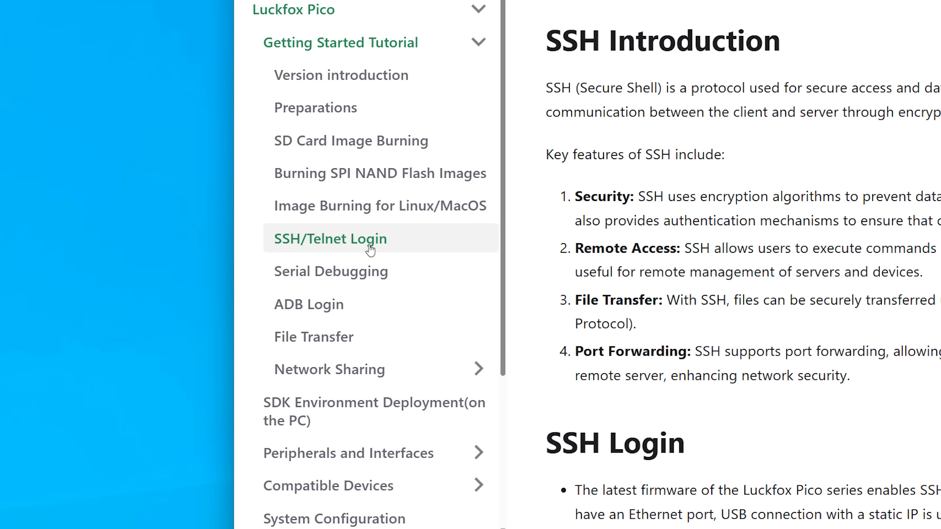
pyautogui.moveTo(390, 274)
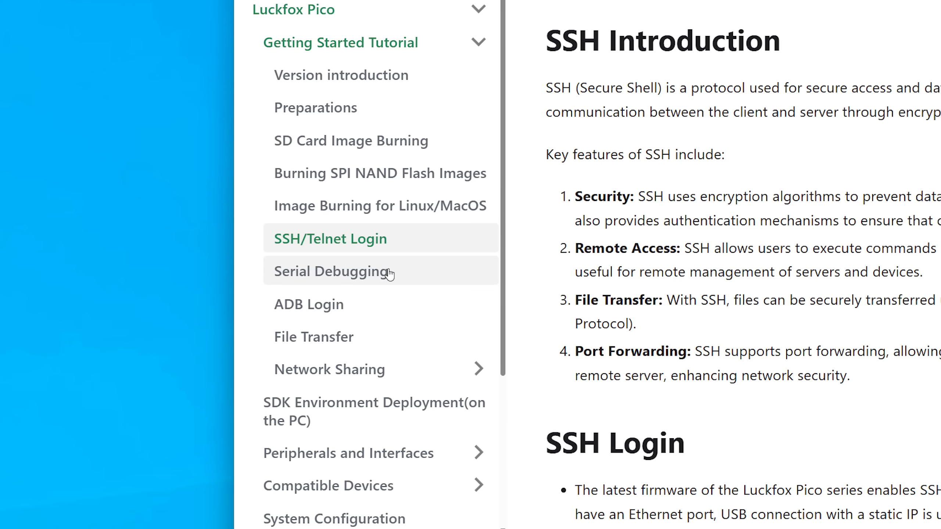
pyautogui.moveTo(298, 275)
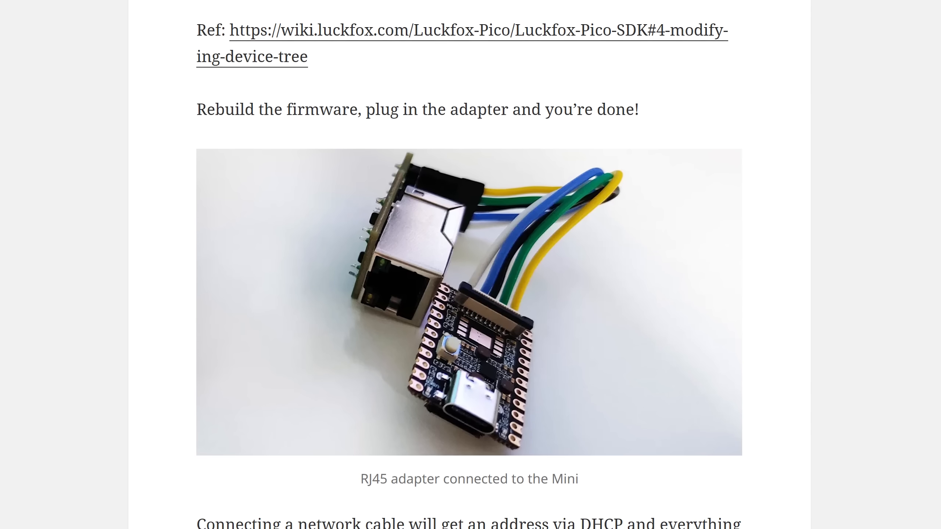
pyautogui.scroll(-3)
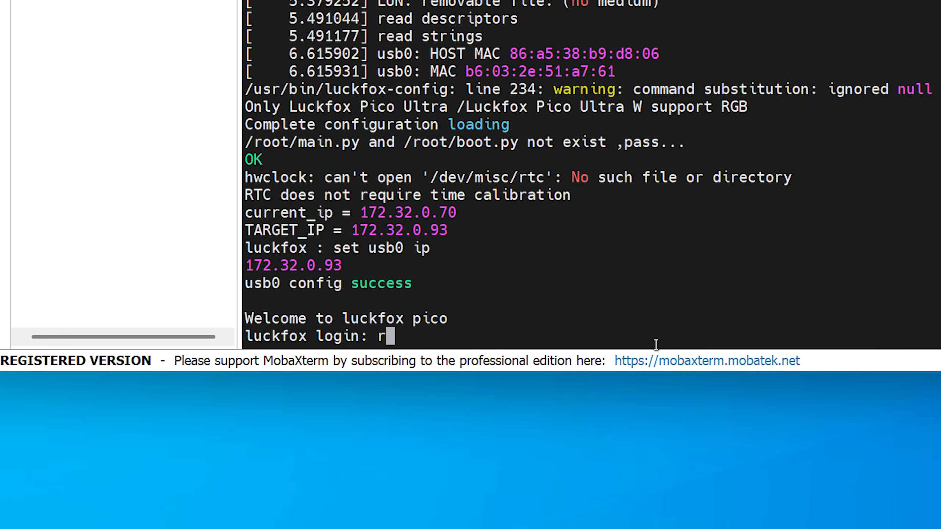
# Enter 'root' at the 'luckfox login:' prompt in the serial console.
pyautogui.write('oot')
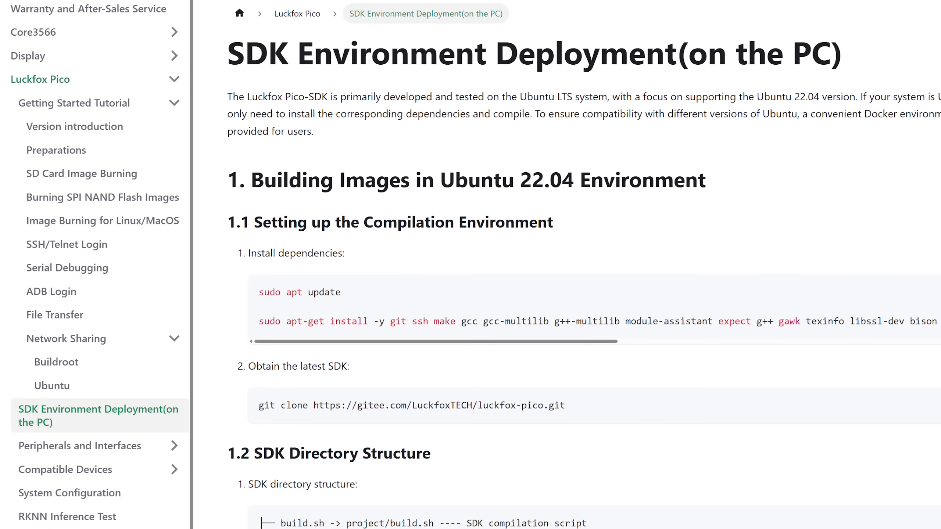
# Scroll through SDK Environment Deployment, GPIO Control and RKNN inference down to section 7.2.
pyautogui.scroll(-3)
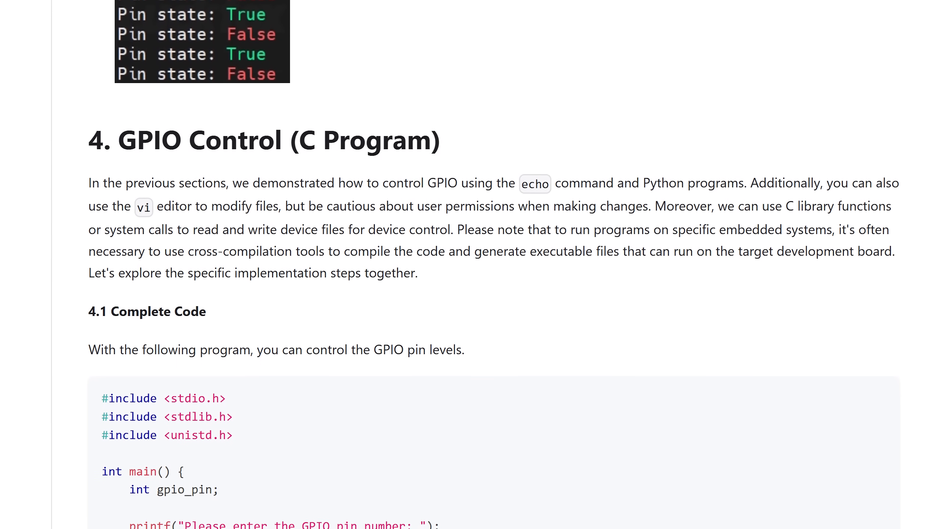
pyautogui.scroll(-3)
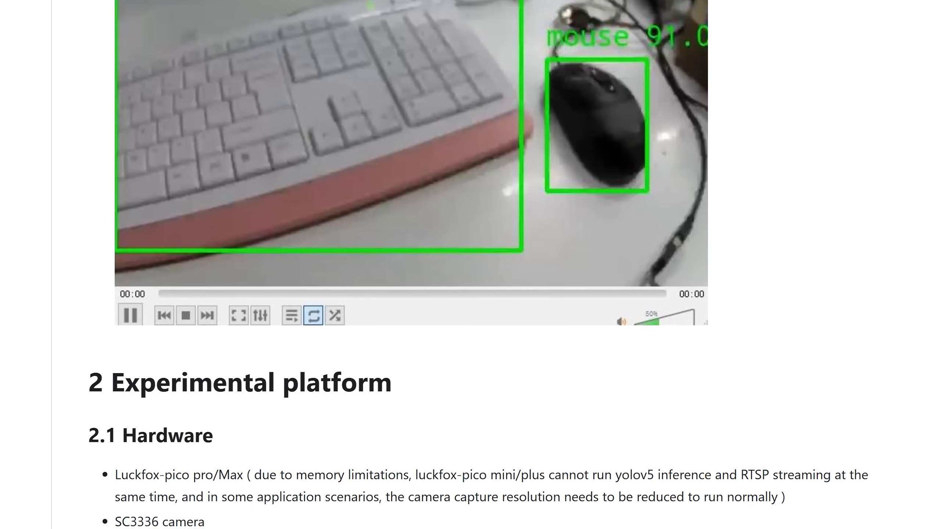
pyautogui.scroll(-3)
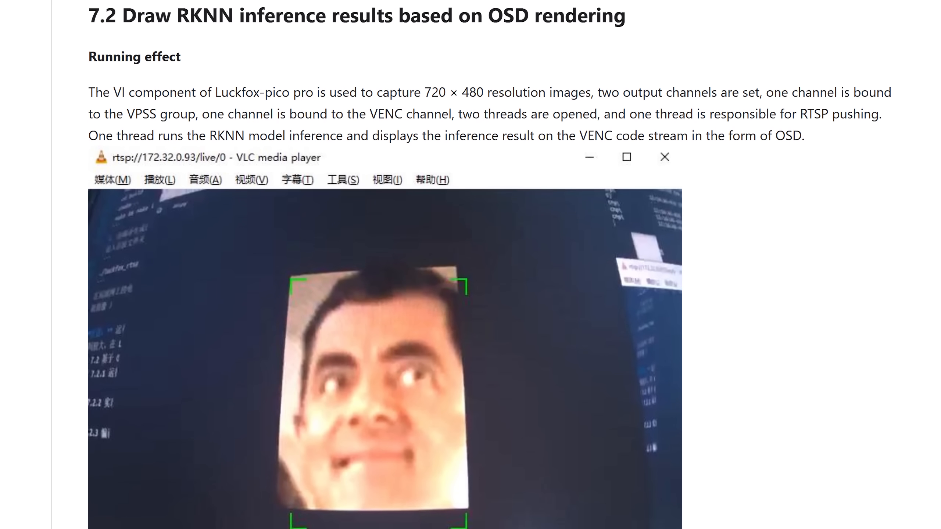
pyautogui.scroll(-3)
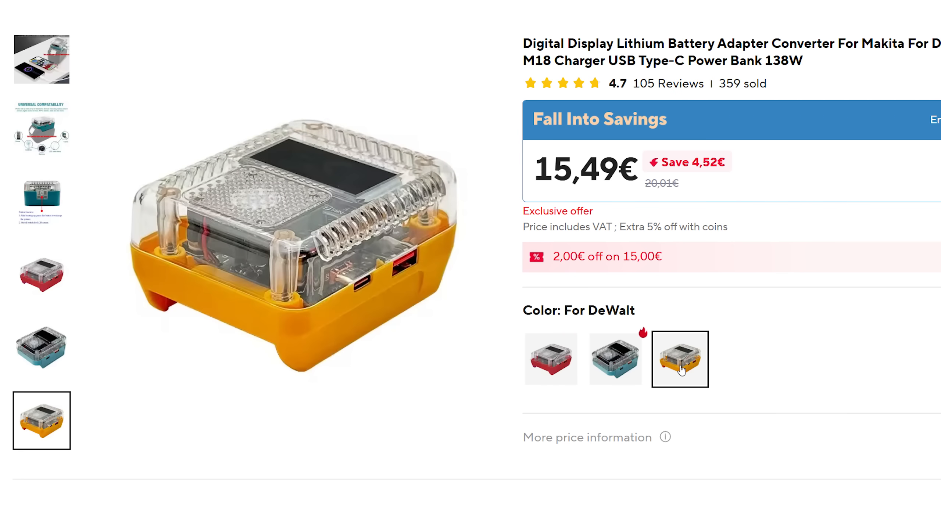
pyautogui.click(550, 360)
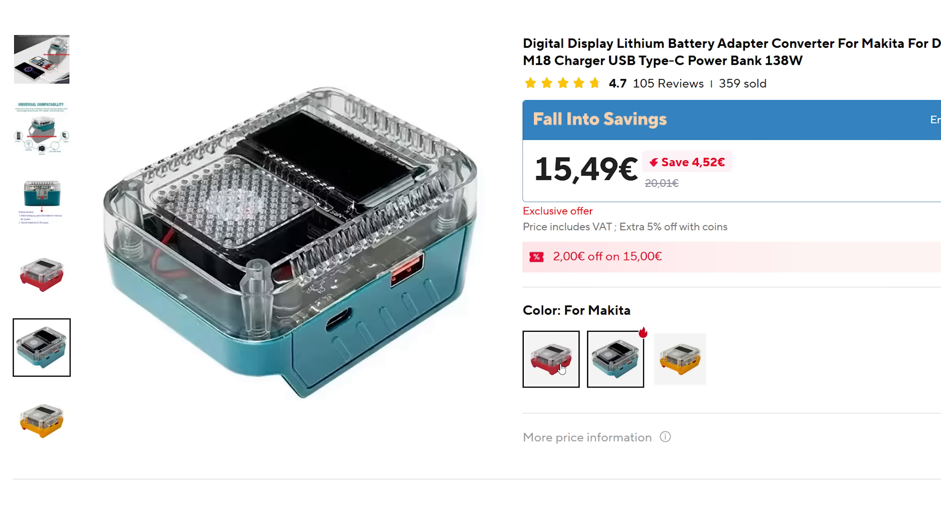
pyautogui.click(679, 358)
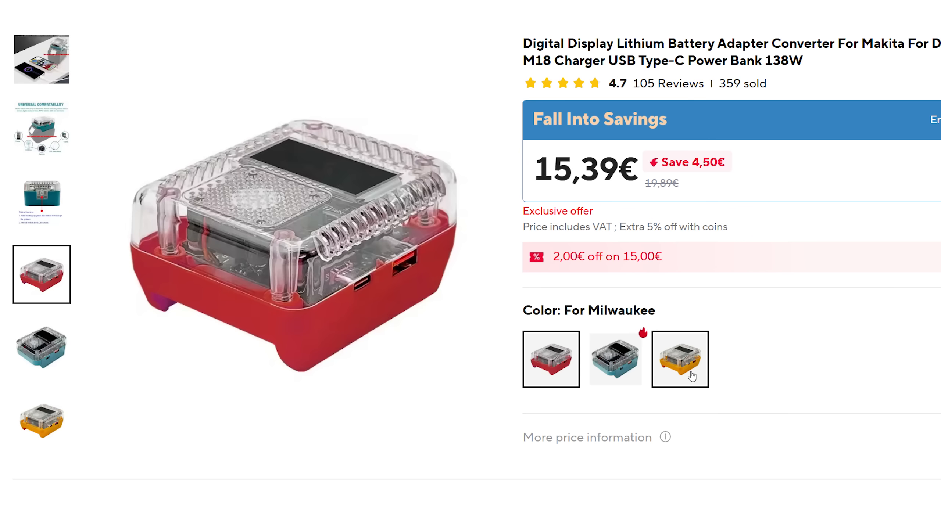
pyautogui.click(679, 359)
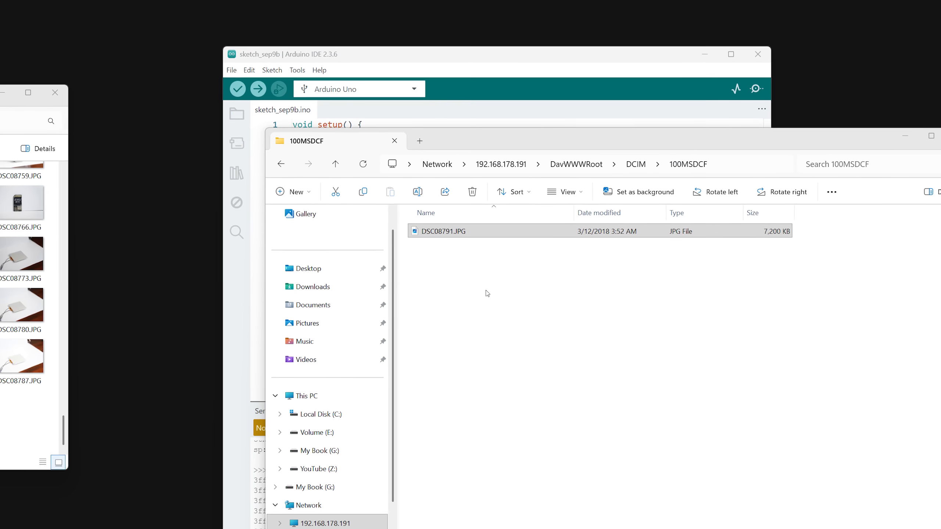
# Enter 'M42' followed by '51' in the serial monitor message box.
pyautogui.write('M42')
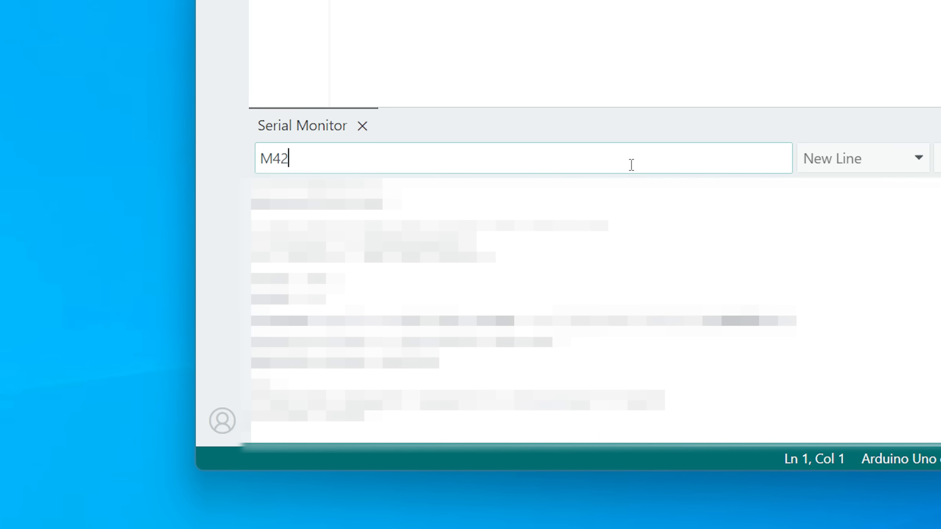
pyautogui.write('51')
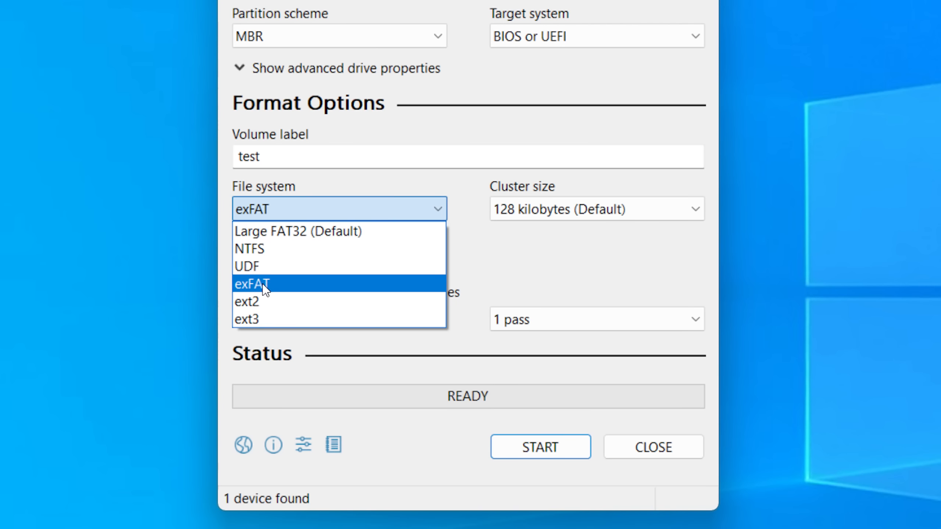
pyautogui.moveTo(230, 295)
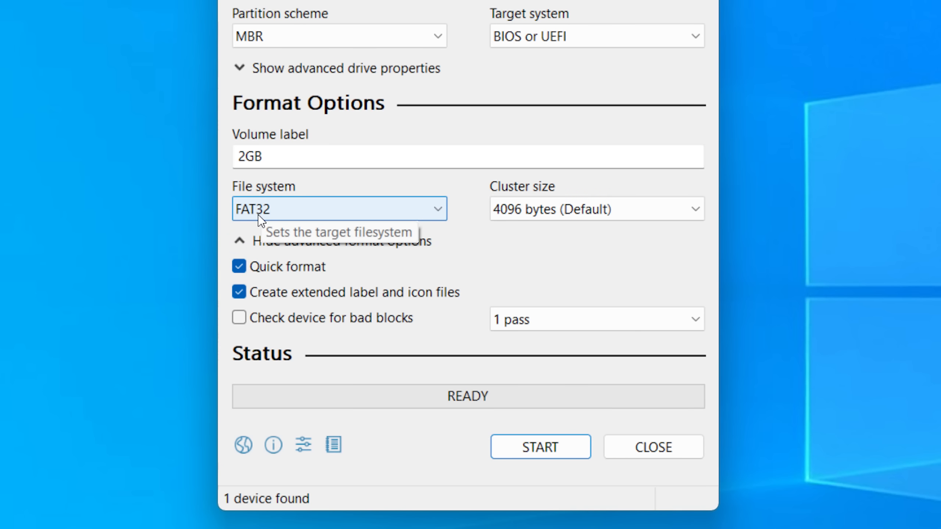
pyautogui.moveTo(353, 214)
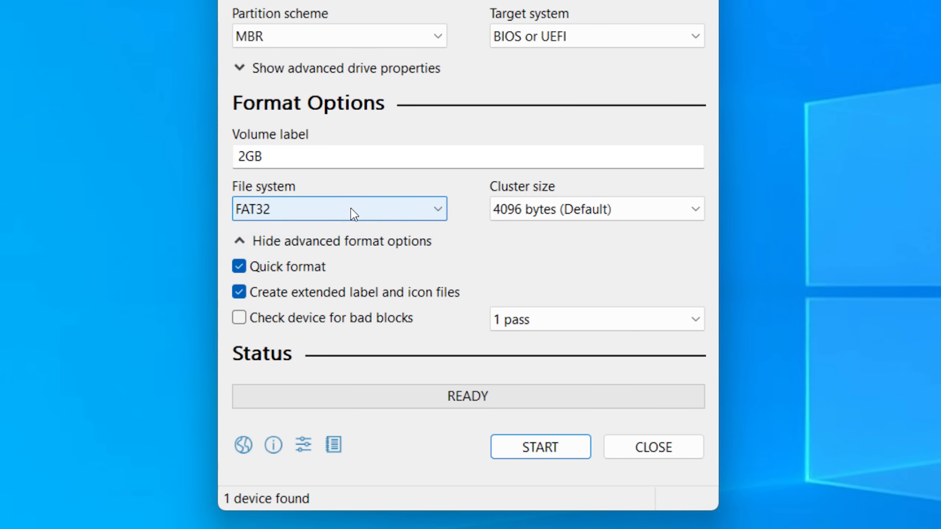
# Choose FAT32 as the file system for the card labelled 2GB.
pyautogui.click(339, 209)
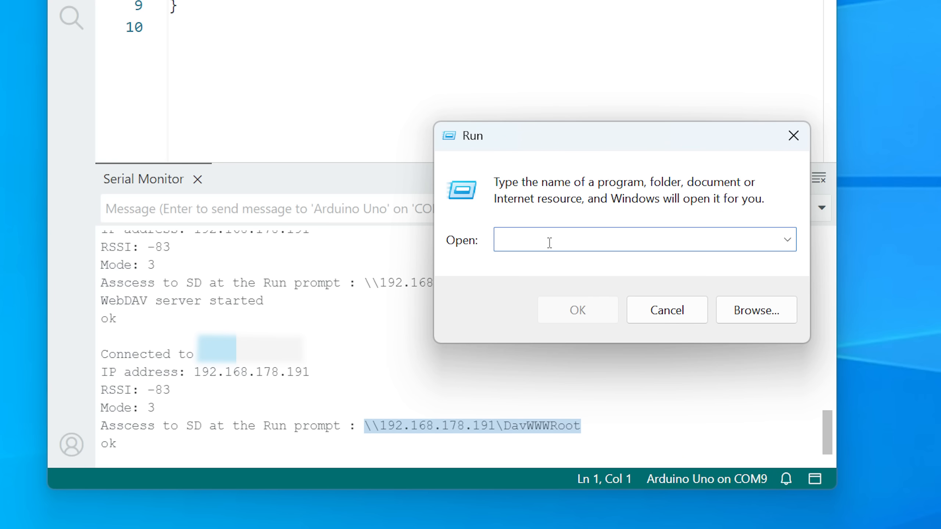
# Submit \\192.168.178.191\DavWWWRoot in the Run box, ending in a network error.
pyautogui.write('\\\\192.168.178.191\\DavWWWRoot')
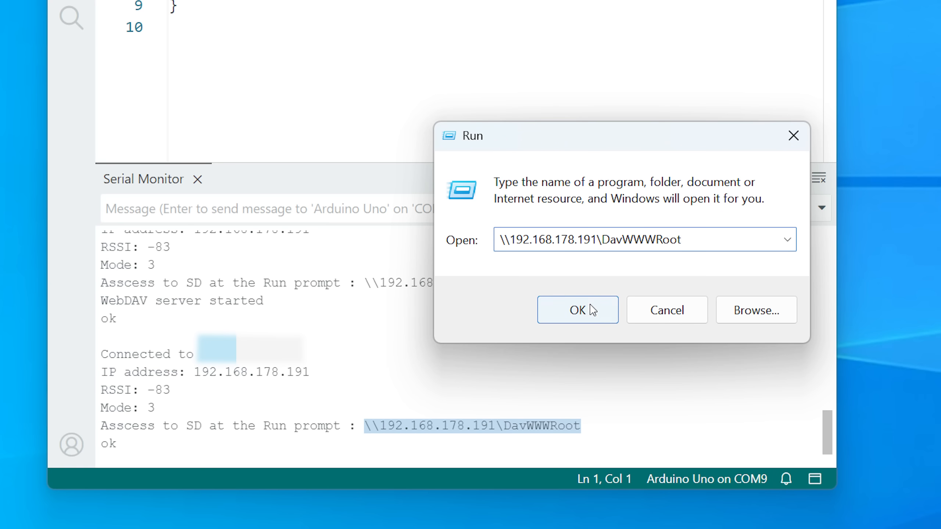
pyautogui.click(577, 310)
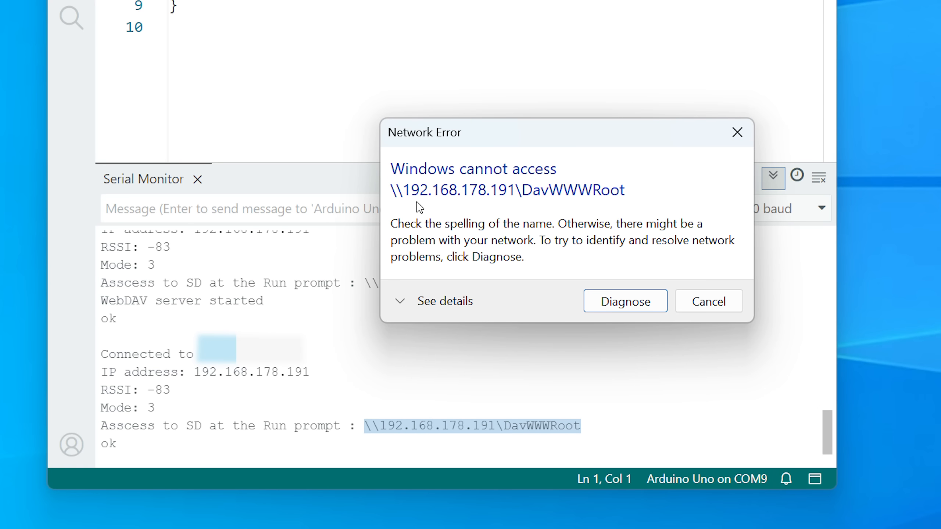